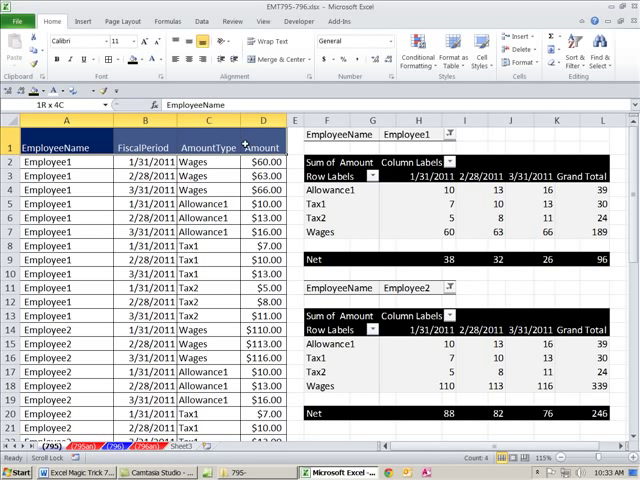
Start a PivotTable from payroll range A1:D49 of sheet (795), placed on a new worksheet
left_click(45, 148)
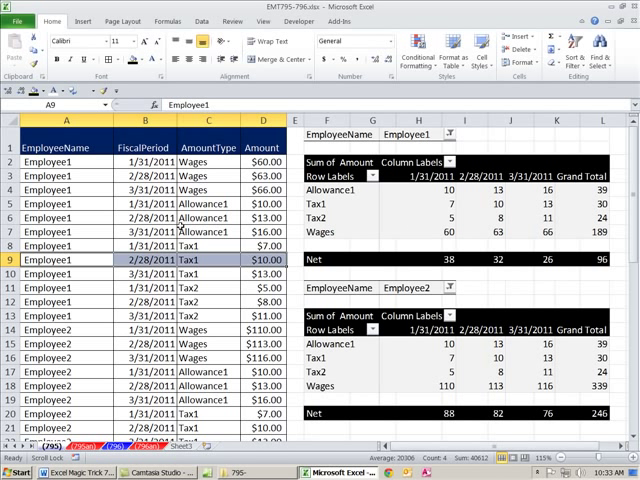
scroll("down", 3)
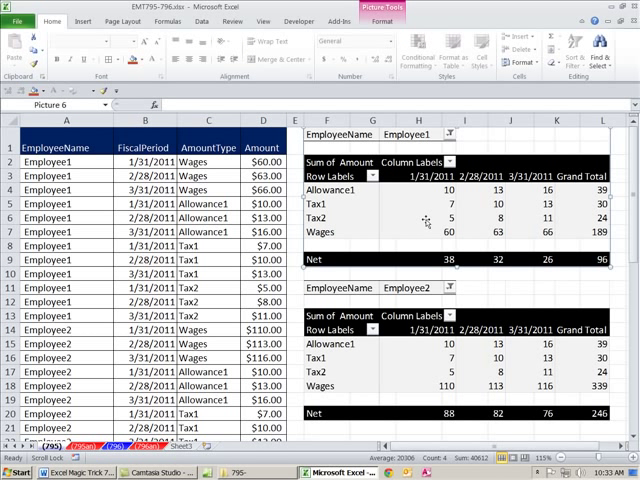
mouse_move(118, 190)
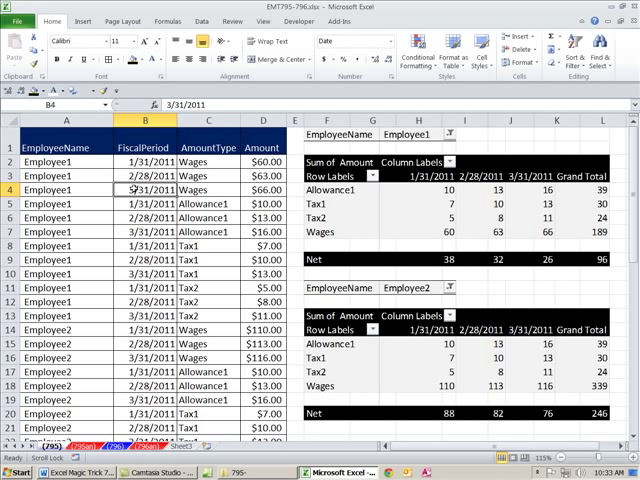
mouse_move(210, 189)
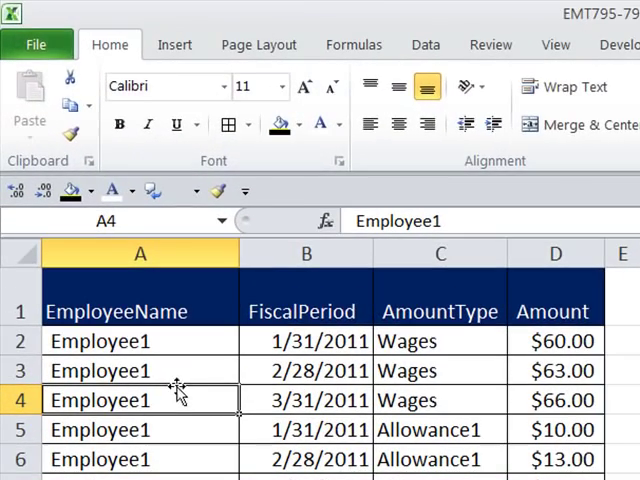
left_click(174, 44)
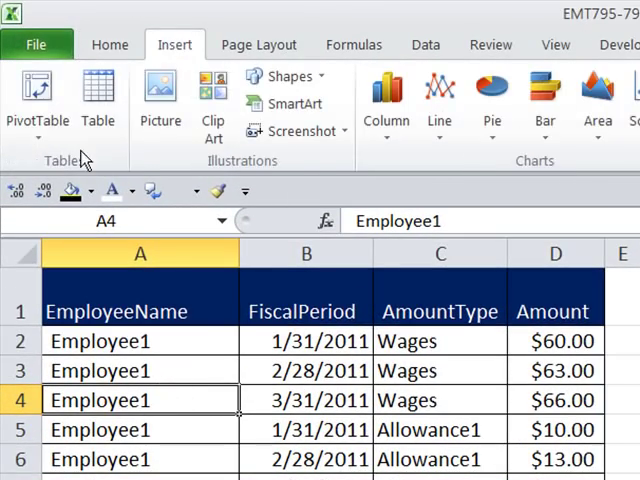
left_click(38, 105)
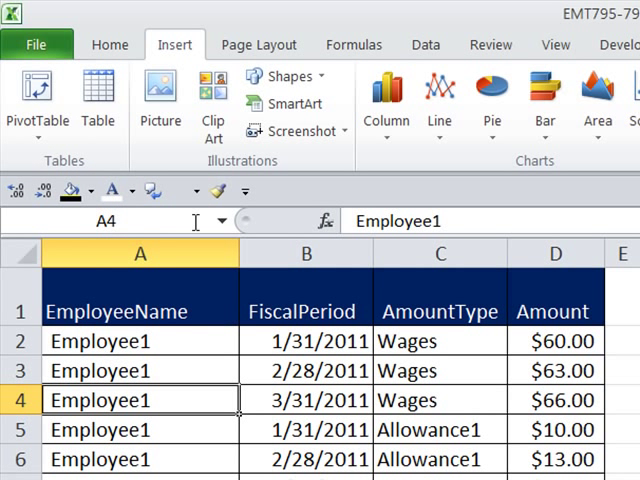
key("Alt")
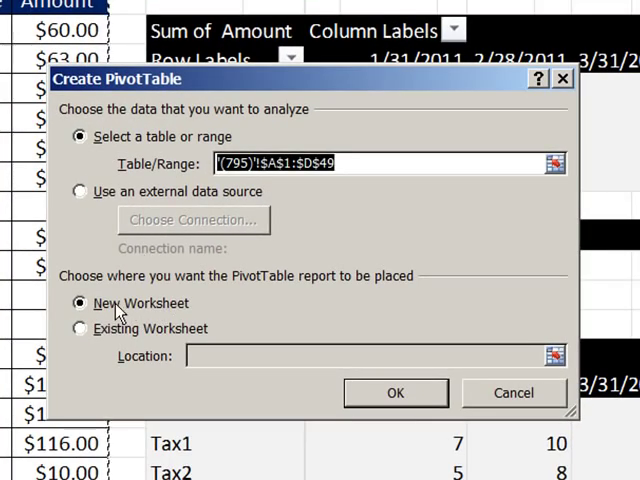
mouse_move(100, 310)
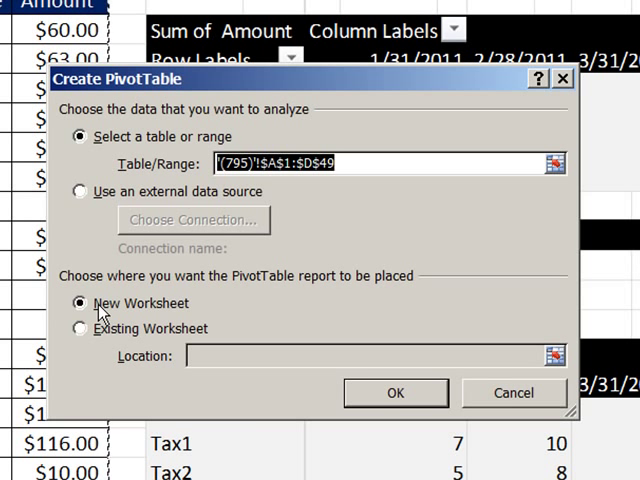
left_click(399, 392)
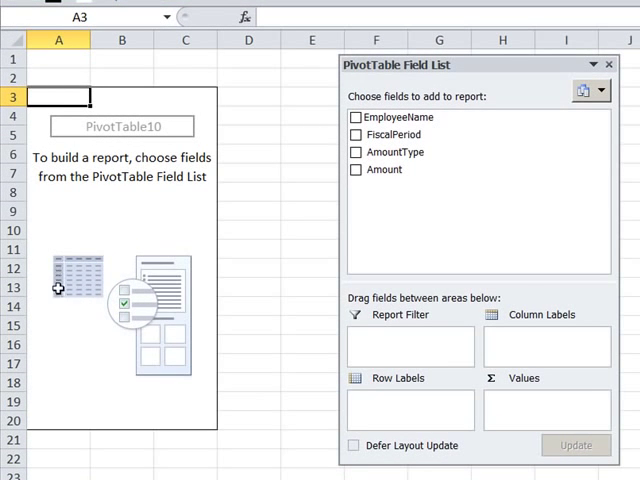
mouse_move(318, 381)
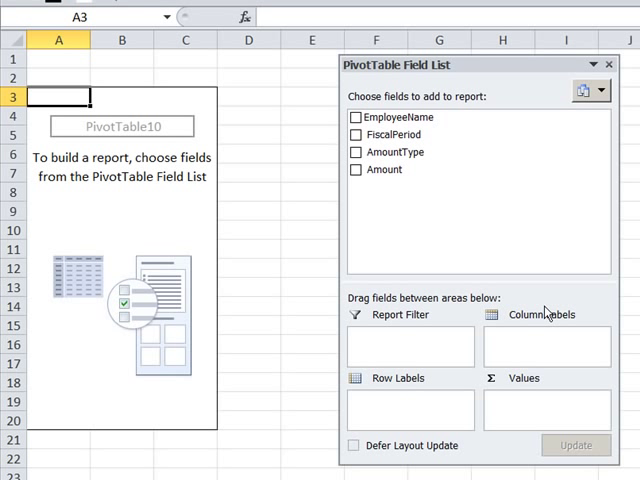
mouse_move(412, 218)
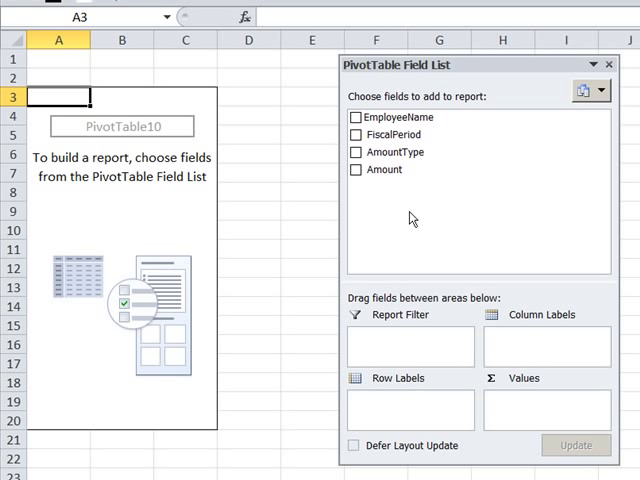
Put FiscalPeriod in Column Labels and AmountType in Row Labels
left_click_drag(388, 134, 480, 242)
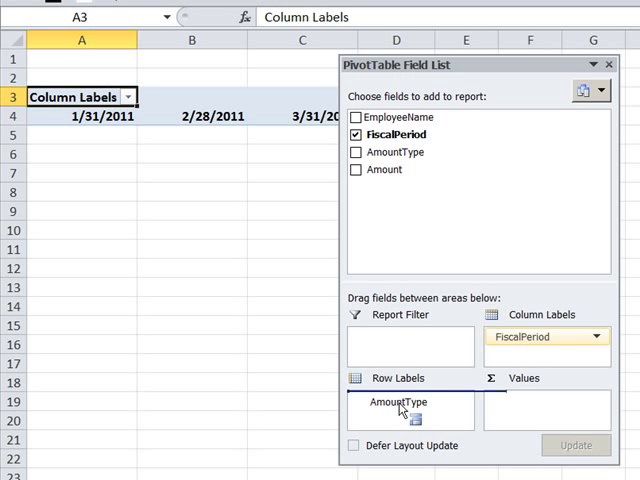
left_click(356, 152)
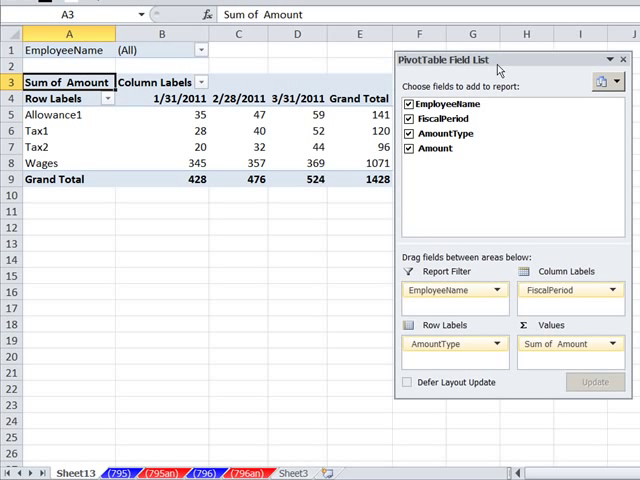
left_click(204, 48)
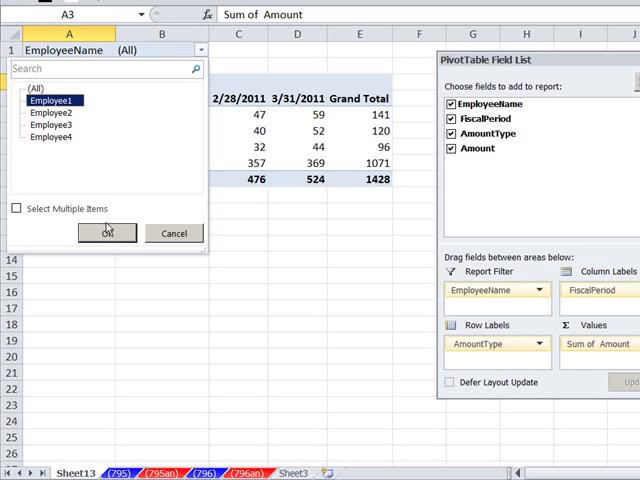
left_click(107, 232)
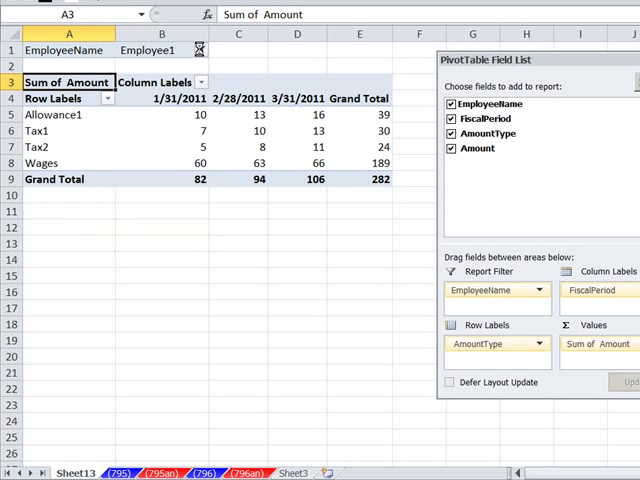
left_click(204, 50)
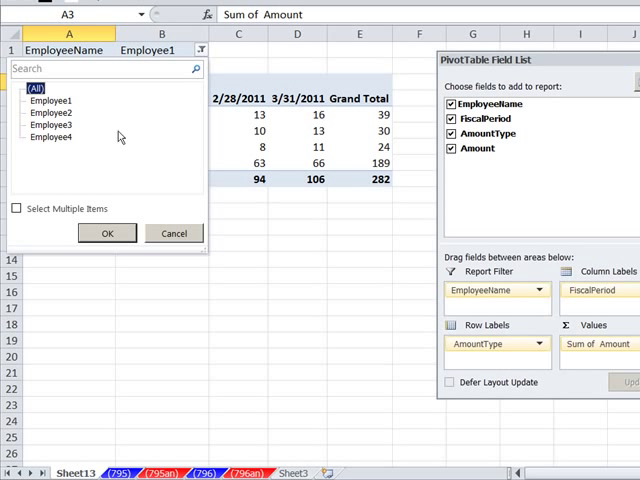
left_click(107, 232)
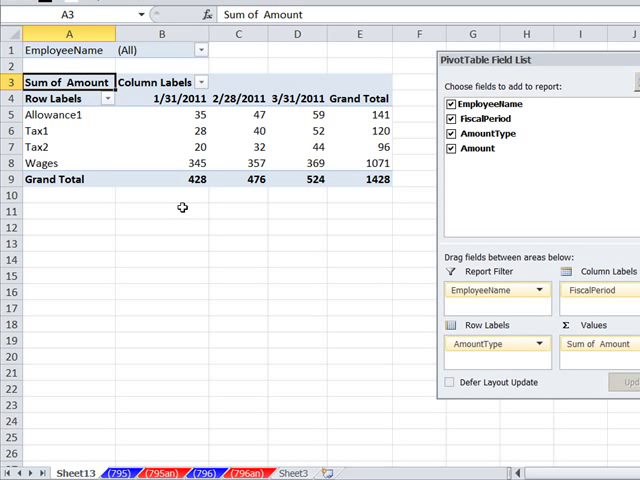
mouse_move(84, 447)
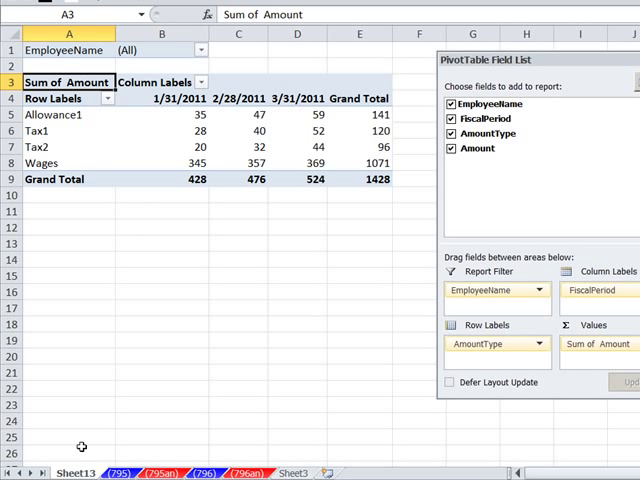
mouse_move(133, 153)
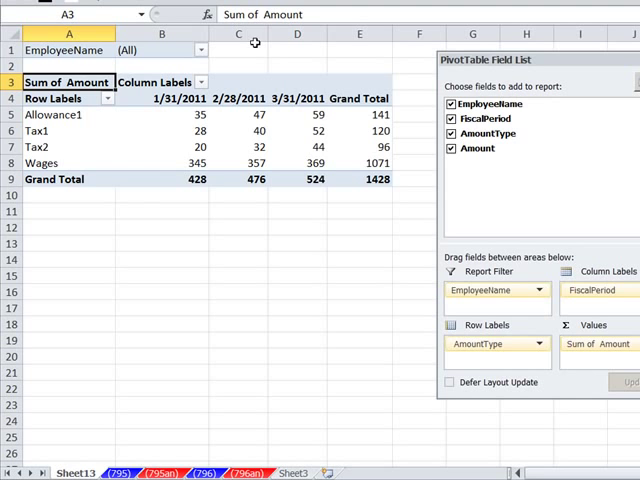
mouse_move(88, 188)
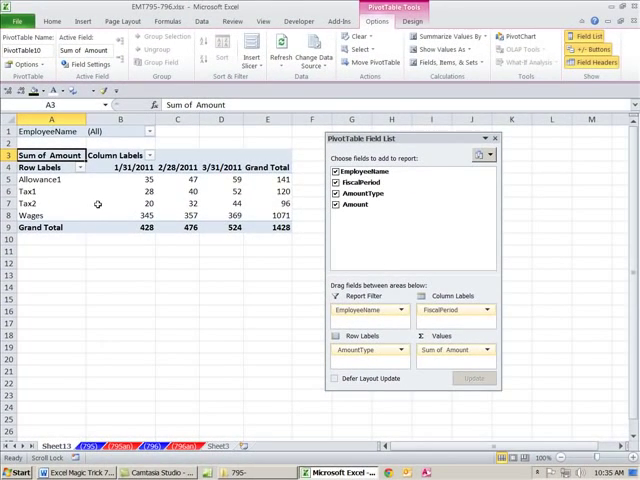
Set the pivot table's Grand Totals to On for Rows Only
left_click_drag(120, 178, 120, 202)
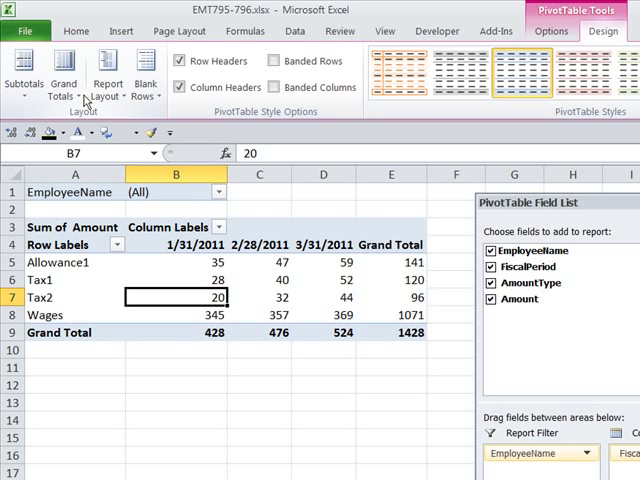
left_click(63, 78)
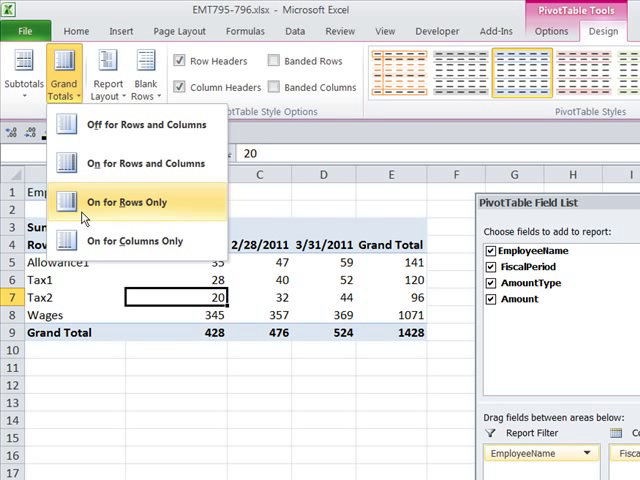
mouse_move(140, 207)
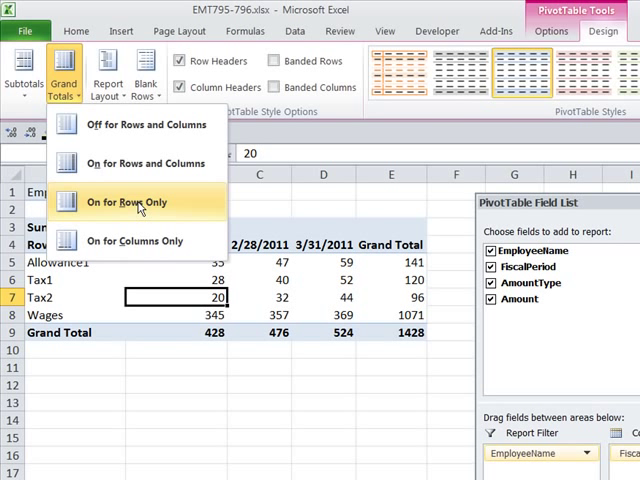
left_click(125, 202)
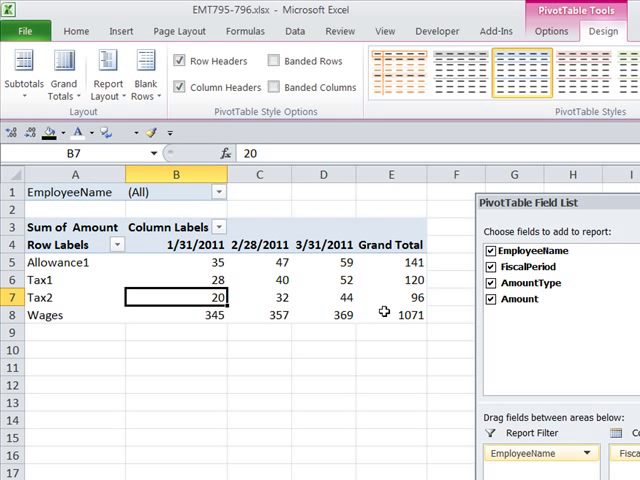
left_click(391, 262)
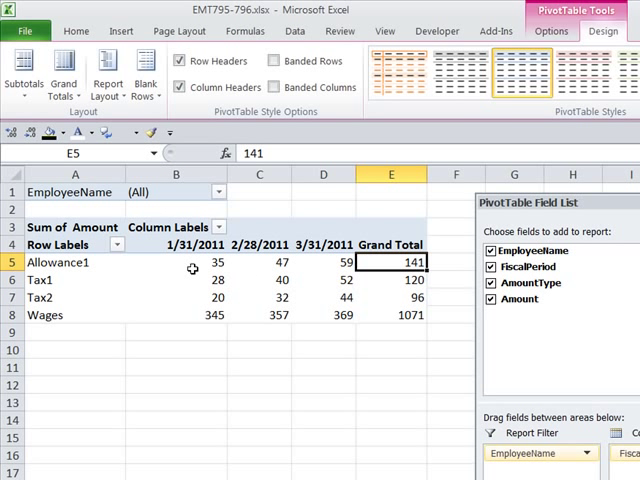
mouse_move(509, 203)
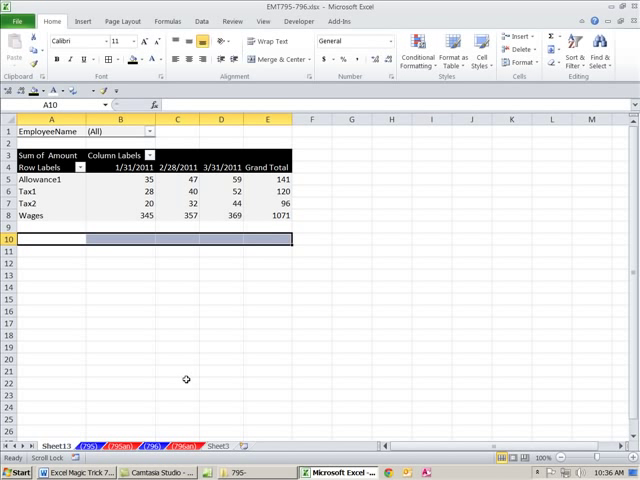
mouse_move(178, 193)
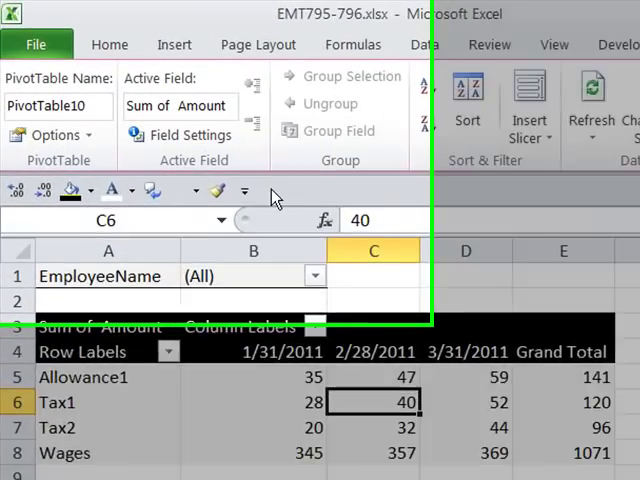
Show Report Filter Pages for EmployeeName to create sheets Employee1 through Employee4
left_click(55, 134)
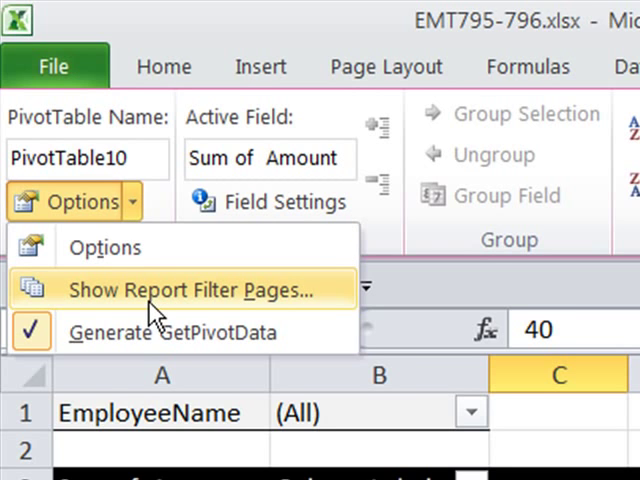
left_click(180, 290)
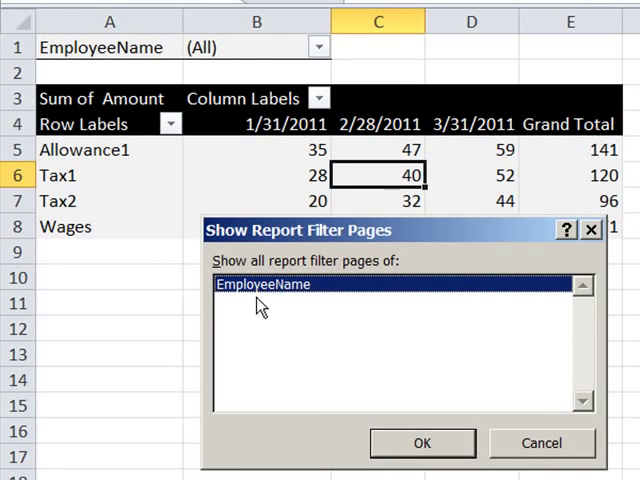
mouse_move(240, 305)
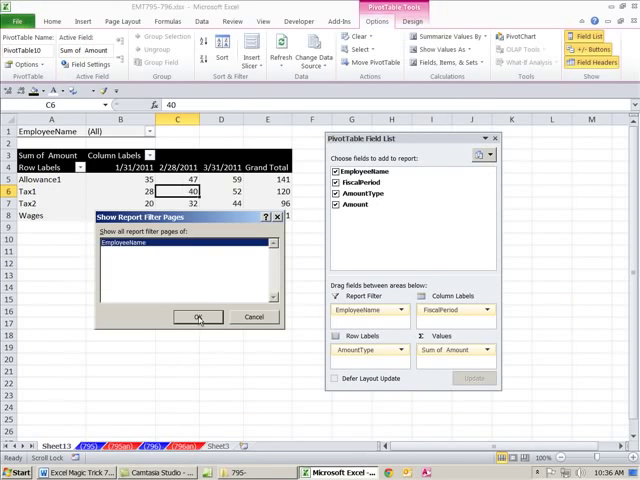
left_click(198, 317)
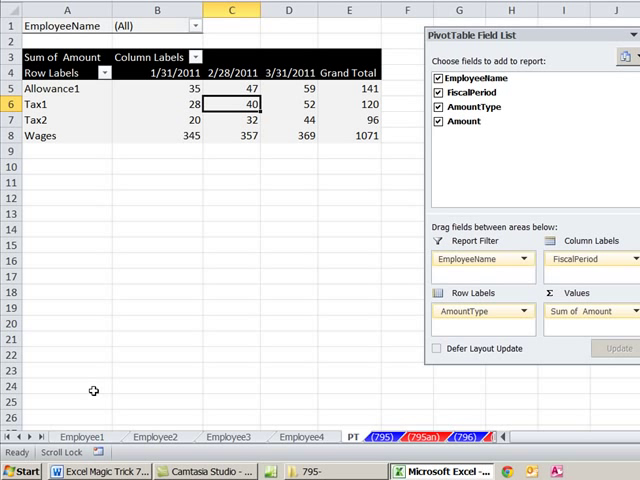
Group the Employee1 to Employee4 sheets by selecting their tabs
left_click(95, 436)
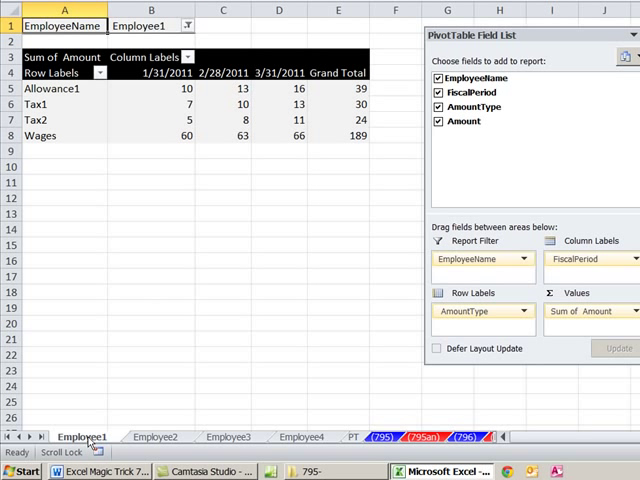
left_click(152, 439)
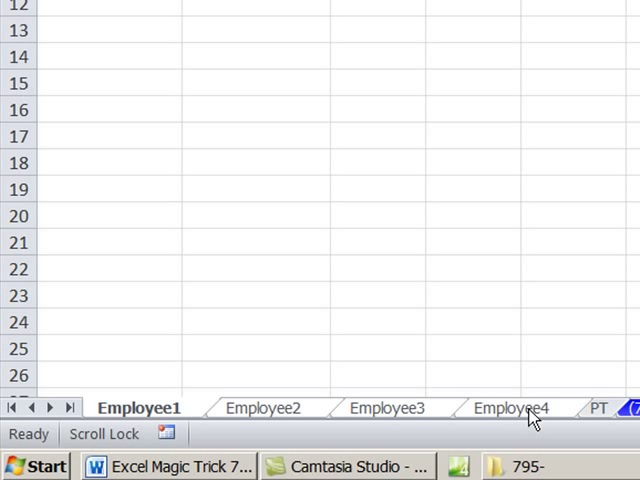
mouse_move(437, 419)
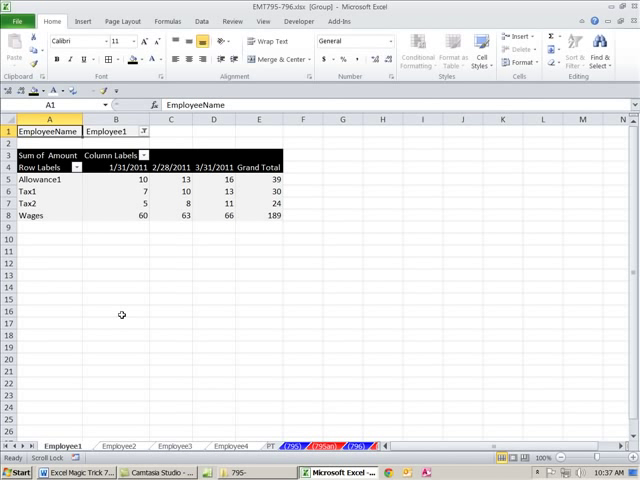
mouse_move(321, 305)
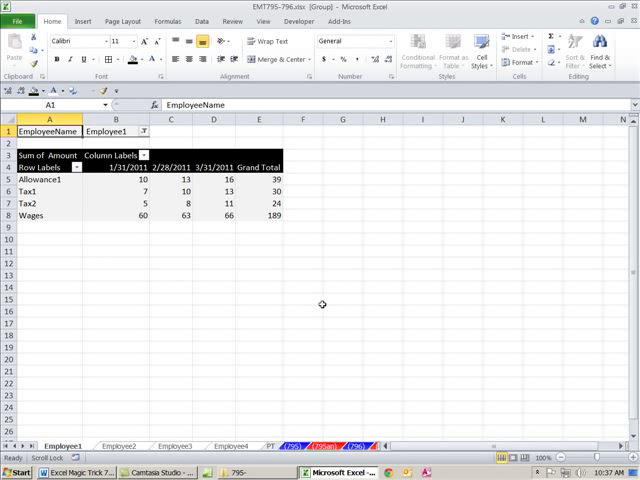
mouse_move(265, 389)
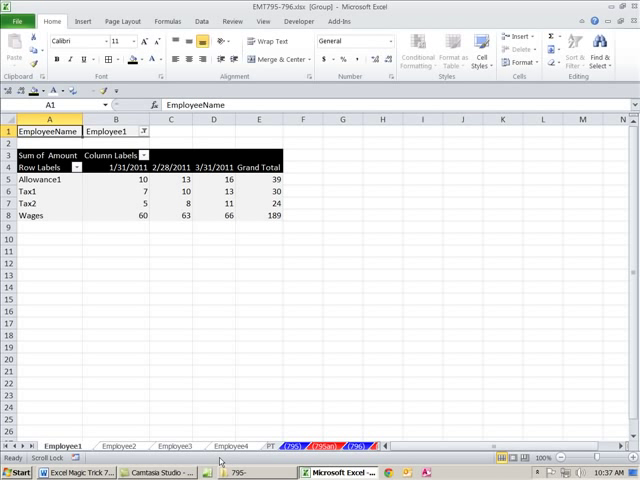
mouse_move(65, 250)
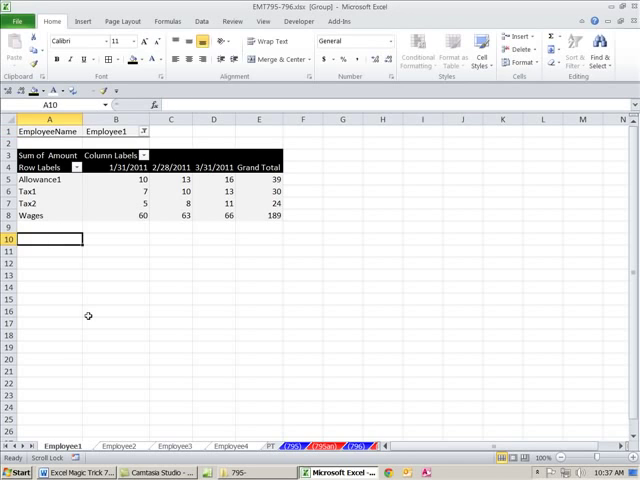
Label A10 'Net' and cancel the GETPIVOTDATA reference started in B10
type("Net")
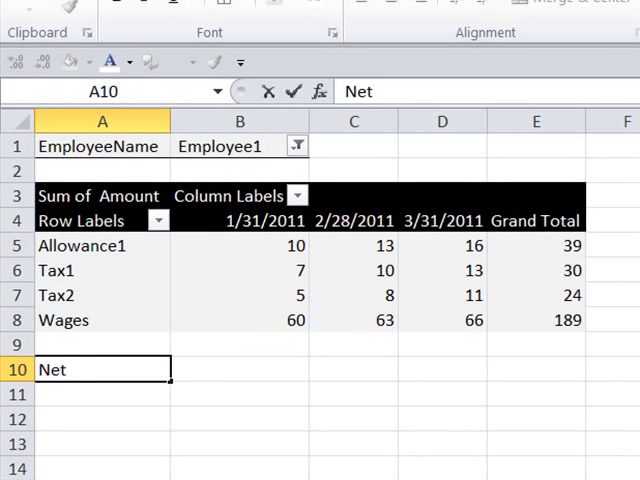
type("=")
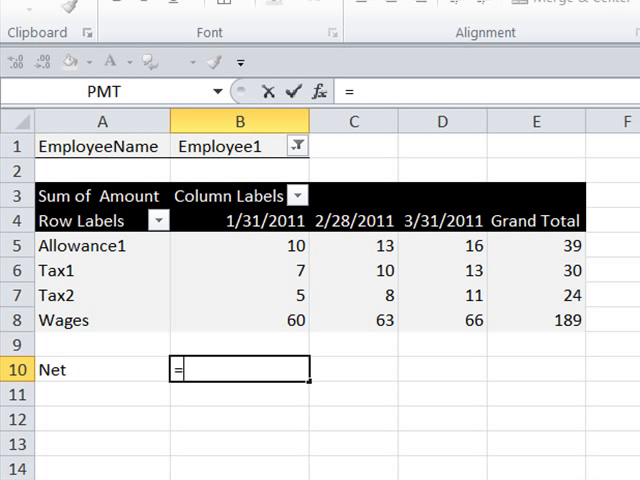
mouse_move(190, 322)
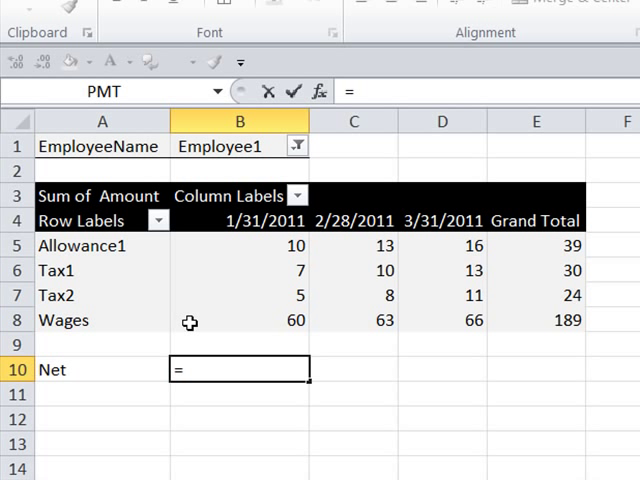
left_click(238, 320)
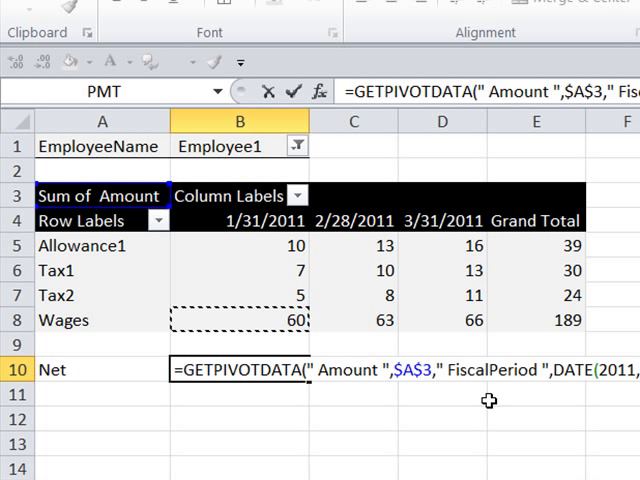
mouse_move(212, 340)
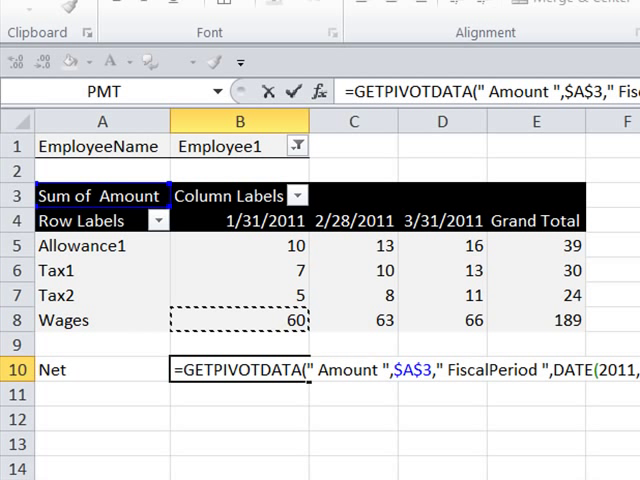
key("Escape")
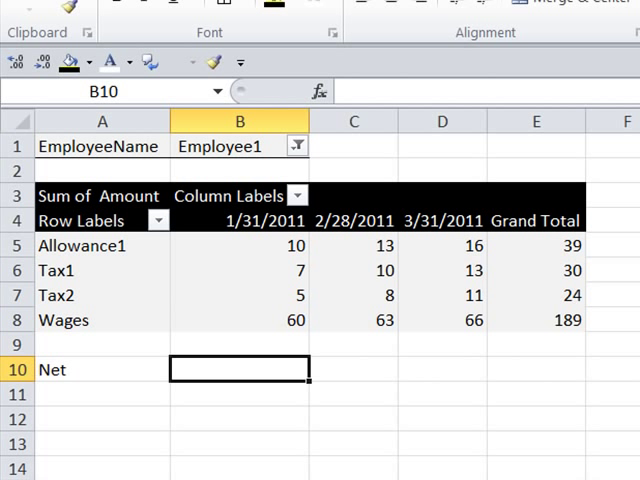
Enter the Net formula =b8-sum(b7:b5) in row 10 of the grouped sheets
type("=")
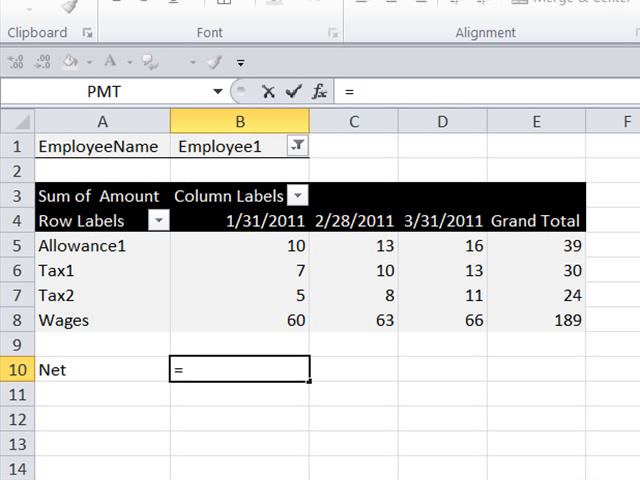
type("b")
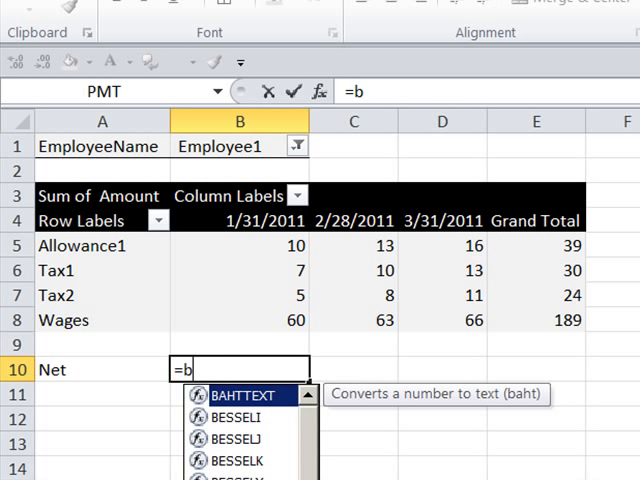
type("8-sum(b7:b5")
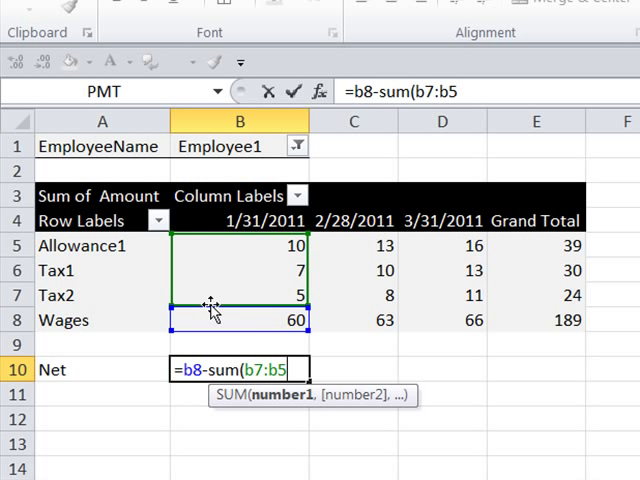
mouse_move(427, 441)
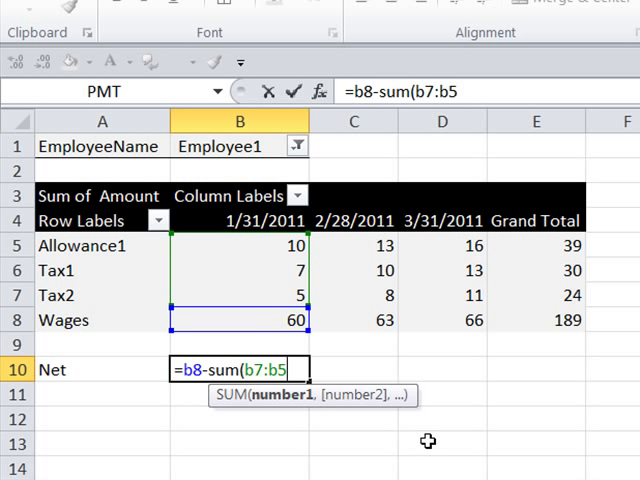
type(")")
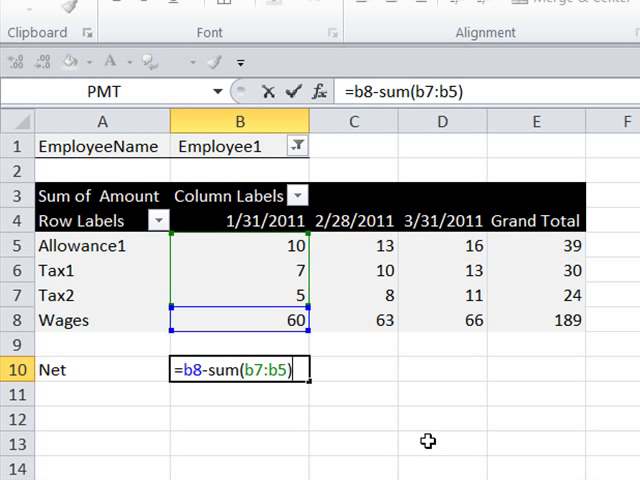
key("Enter")
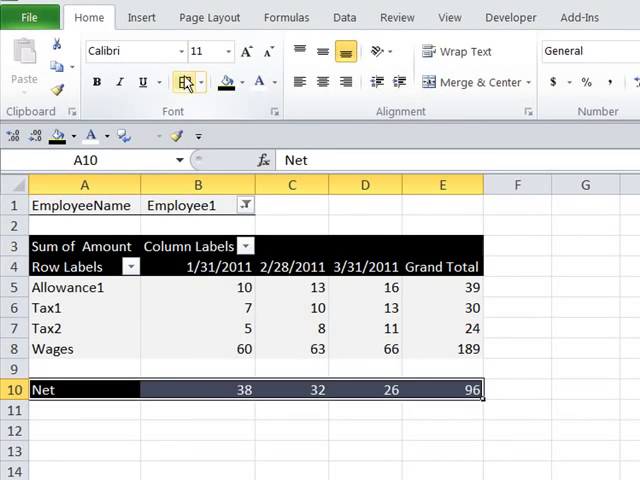
Check the Net row and B10 formula on the Employee2, Employee3 and Employee4 sheets
left_click(118, 456)
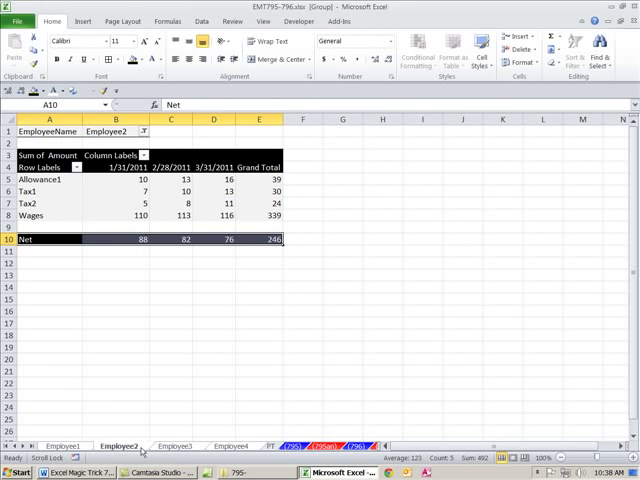
left_click(171, 447)
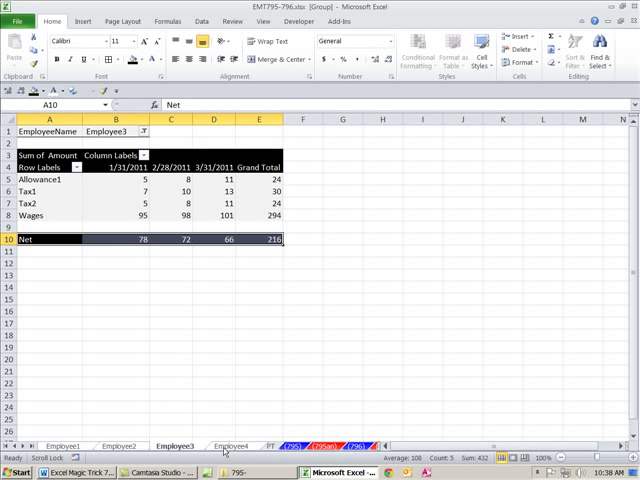
left_click(256, 435)
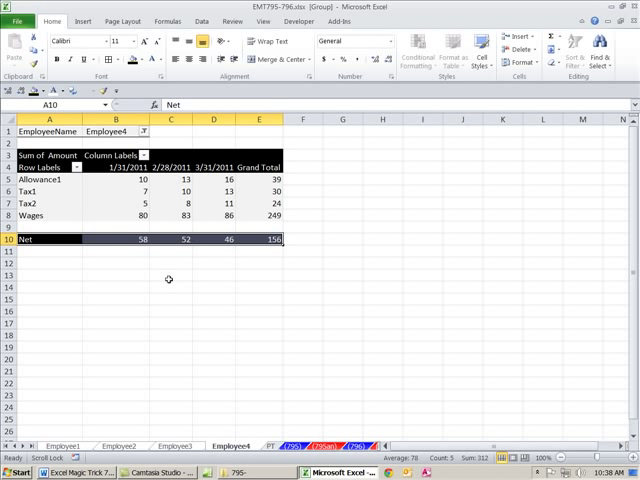
left_click(130, 238)
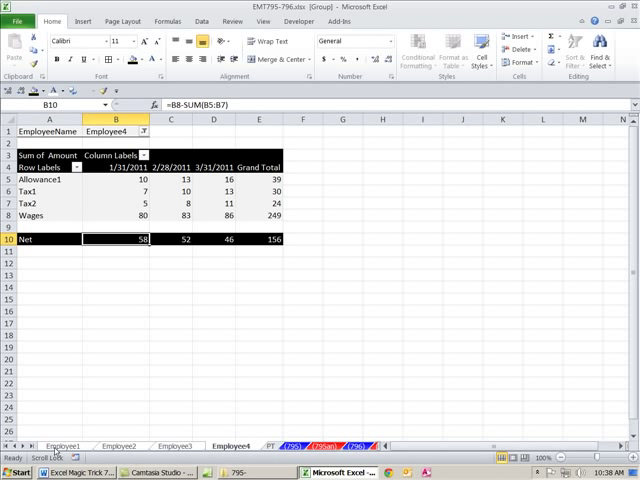
Ungroup the employee sheets and review Employee2, the source data and Employee4
right_click(215, 448)
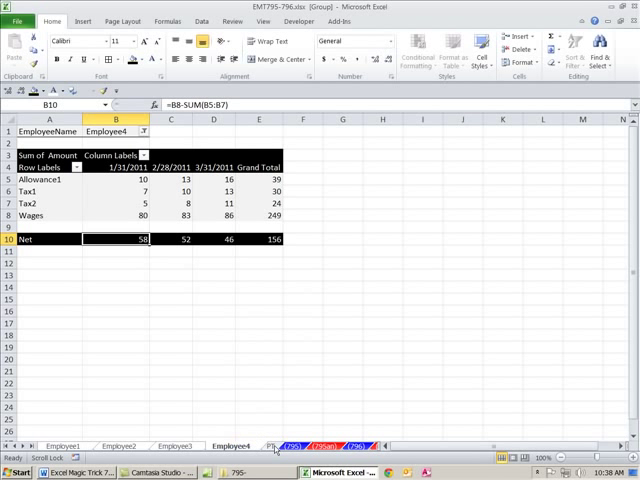
left_click(56, 439)
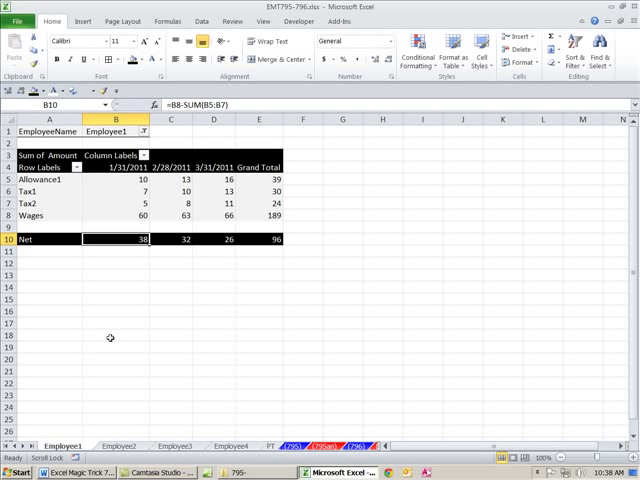
mouse_move(131, 442)
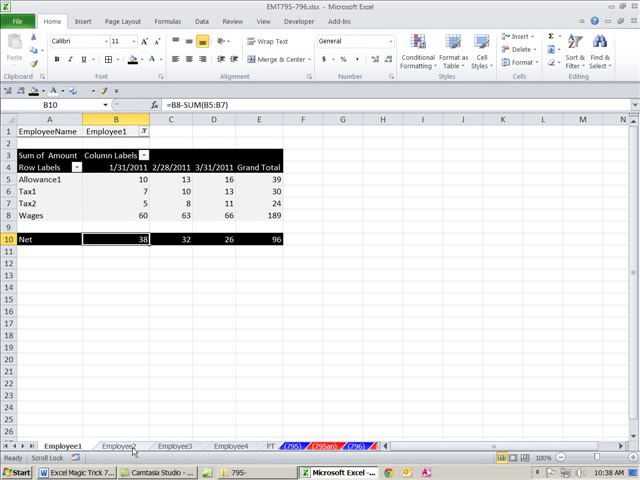
left_click(118, 450)
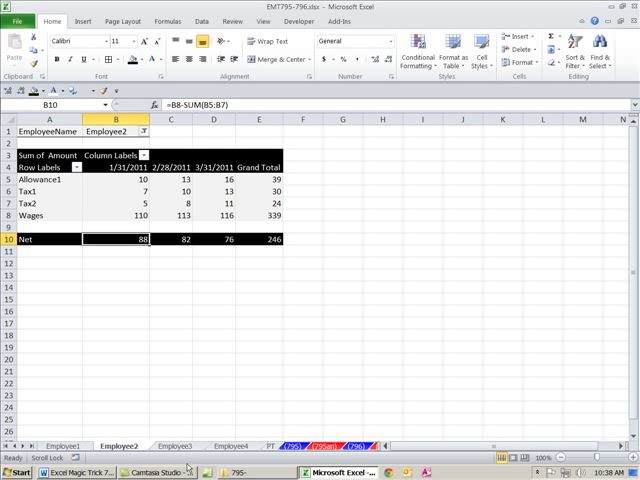
left_click(181, 440)
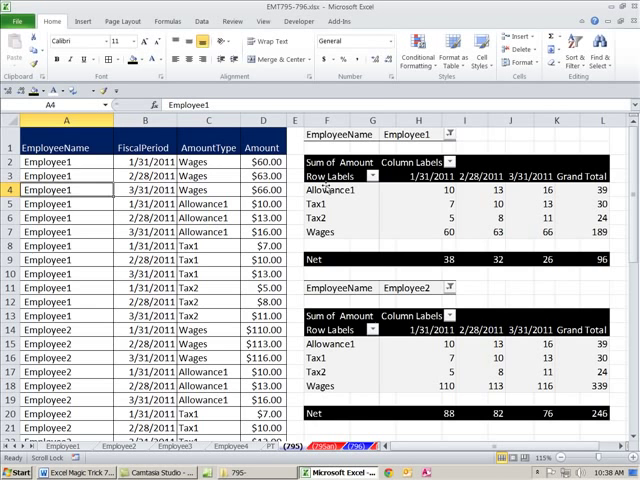
left_click(232, 446)
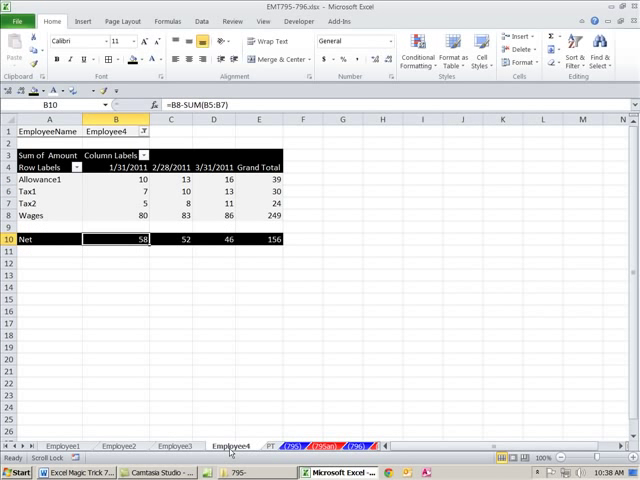